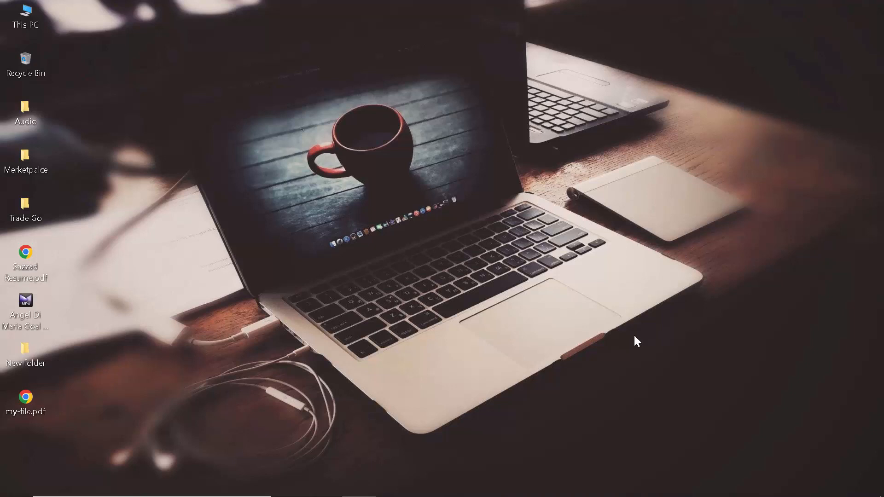
{"action": "mouse_move", "coordinate": [630, 341]}
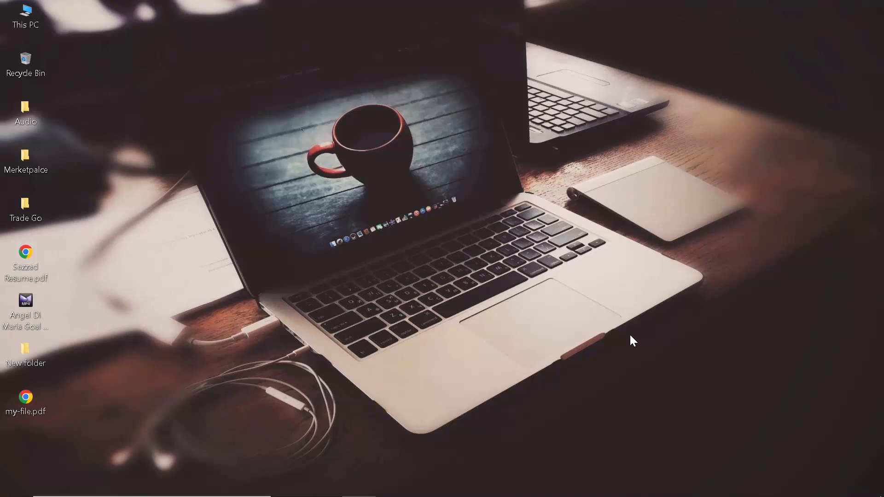
Step: Close the This PC window and open Control Panel by searching 'control' from Start
{"action": "double_click", "coordinate": [27, 13]}
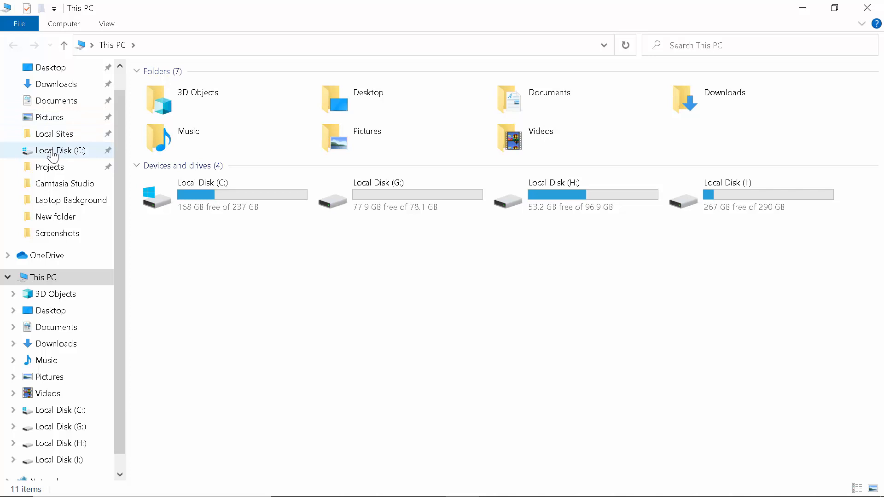
{"action": "left_click", "coordinate": [220, 194]}
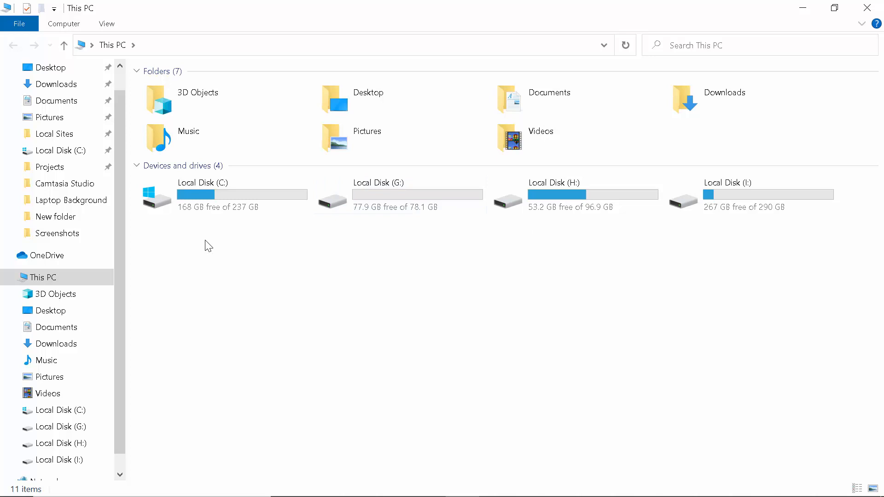
{"action": "mouse_move", "coordinate": [245, 222]}
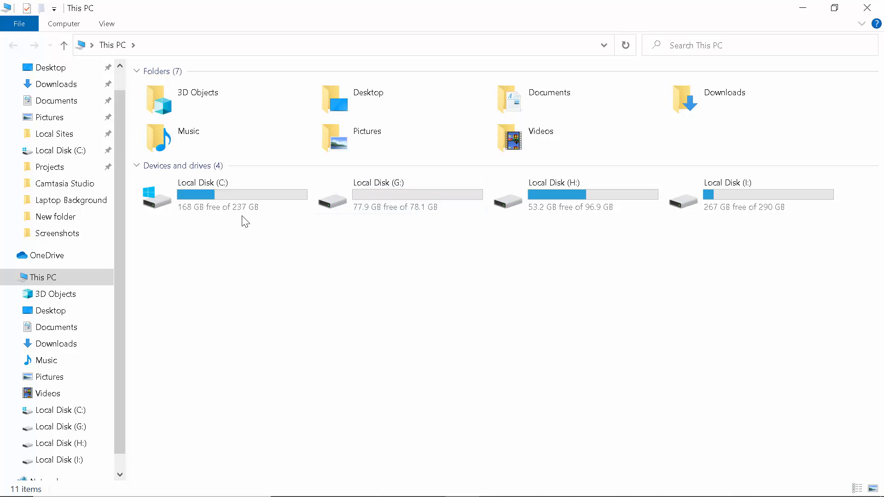
{"action": "mouse_move", "coordinate": [275, 252]}
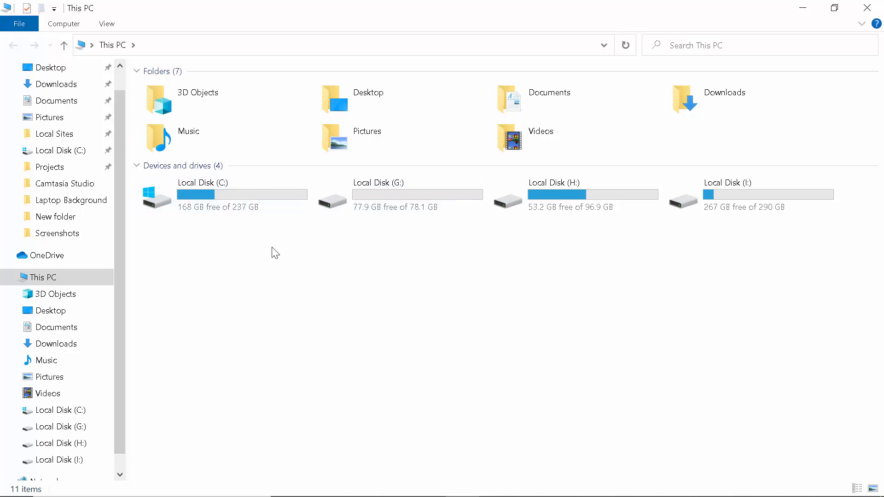
{"action": "mouse_move", "coordinate": [867, 7]}
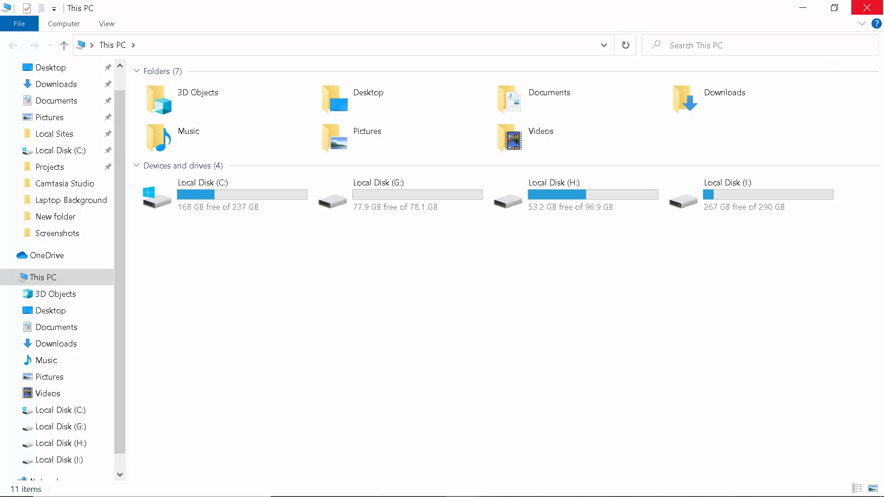
{"action": "mouse_move", "coordinate": [179, 271]}
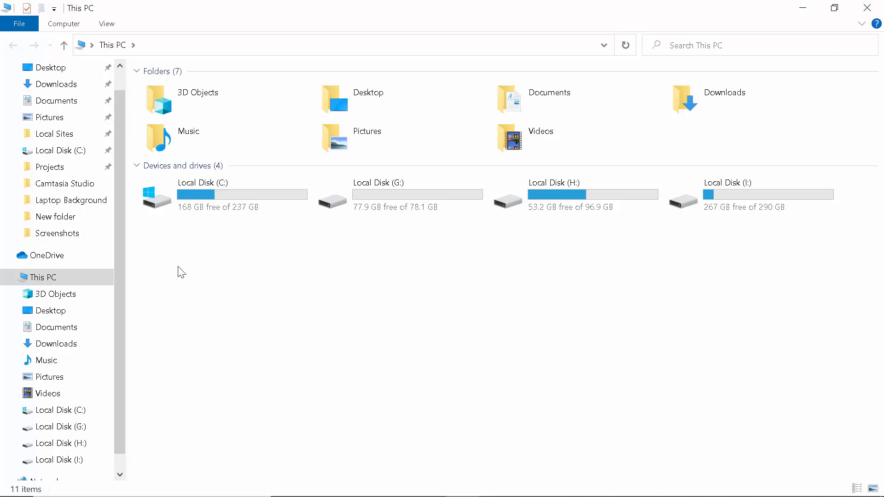
{"action": "mouse_move", "coordinate": [515, 275]}
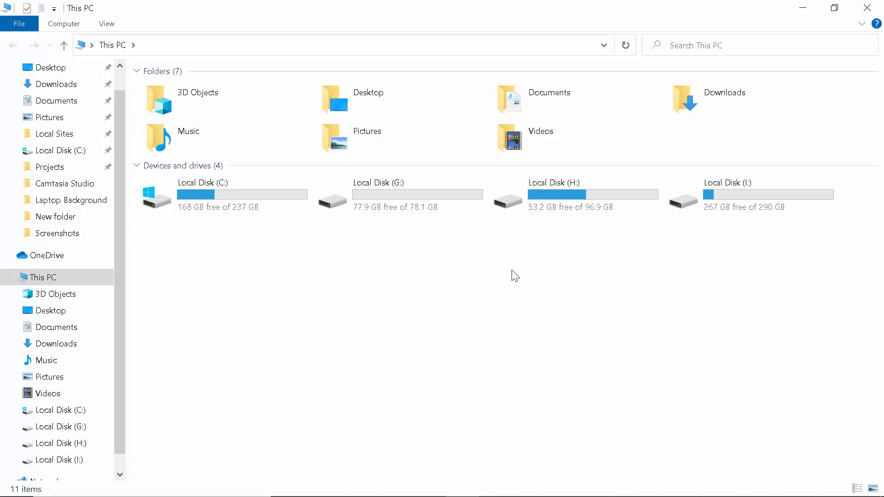
{"action": "mouse_move", "coordinate": [389, 300]}
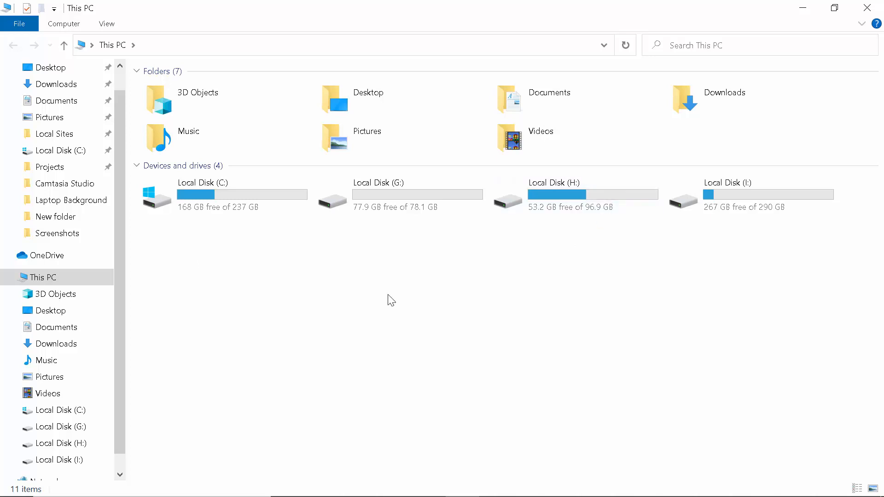
{"action": "mouse_move", "coordinate": [226, 248]}
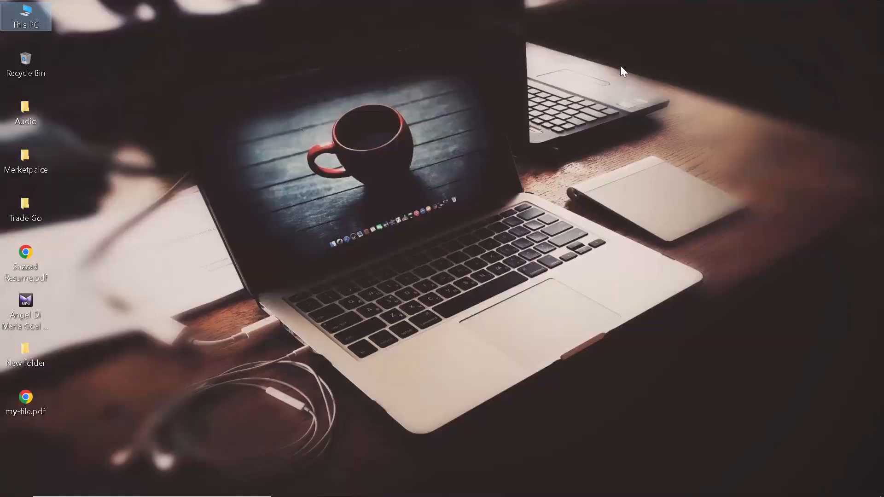
{"action": "mouse_move", "coordinate": [441, 233]}
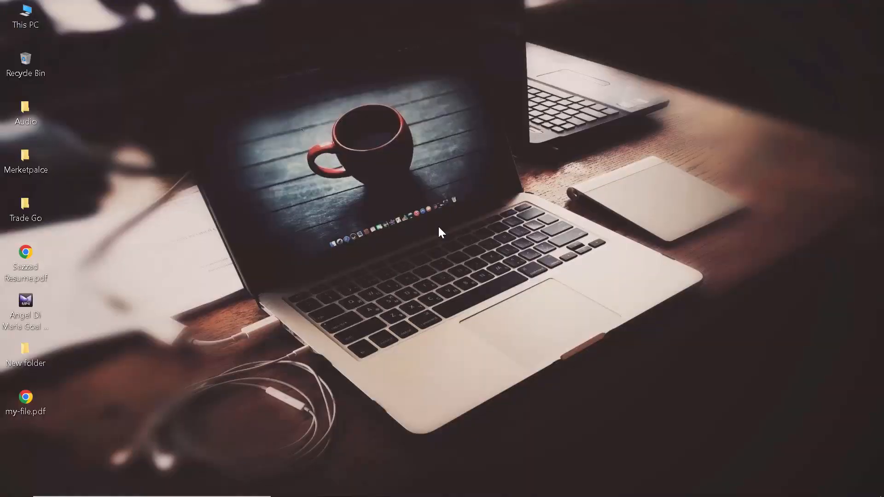
{"action": "mouse_move", "coordinate": [339, 284]}
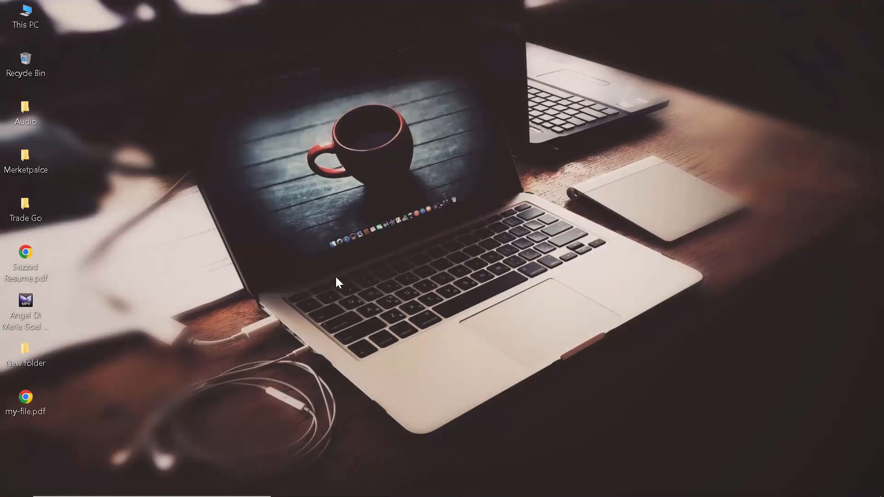
{"action": "left_click", "coordinate": [17, 479]}
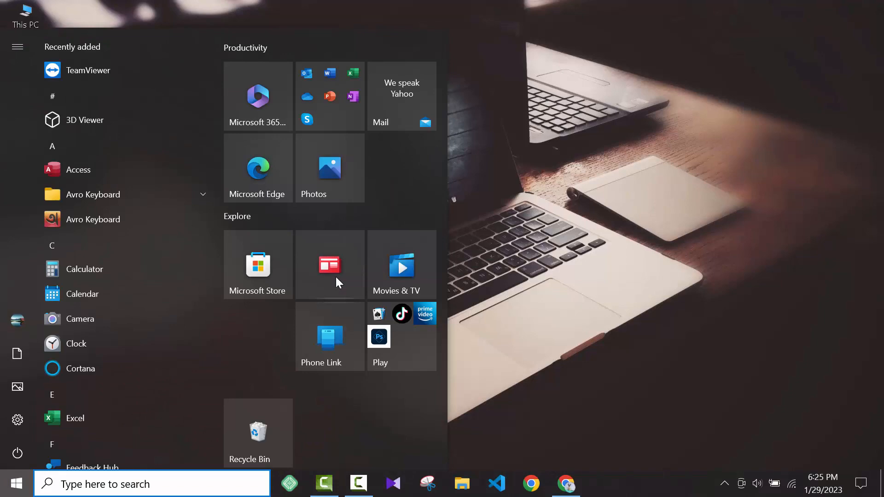
{"action": "type", "text": "control"}
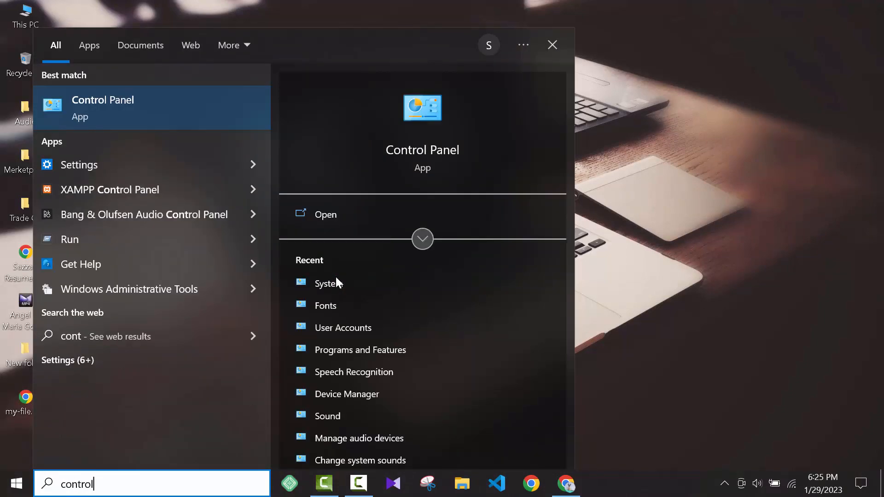
{"action": "left_click", "coordinate": [102, 108]}
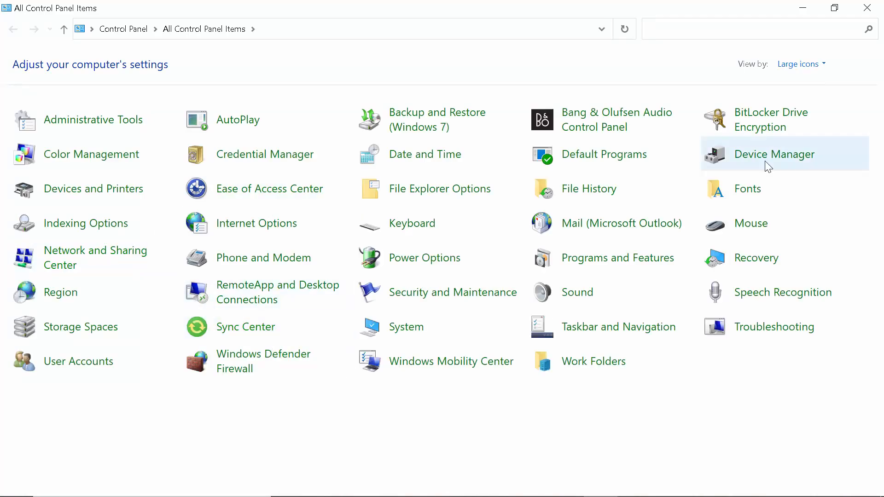
{"action": "left_click", "coordinate": [801, 64]}
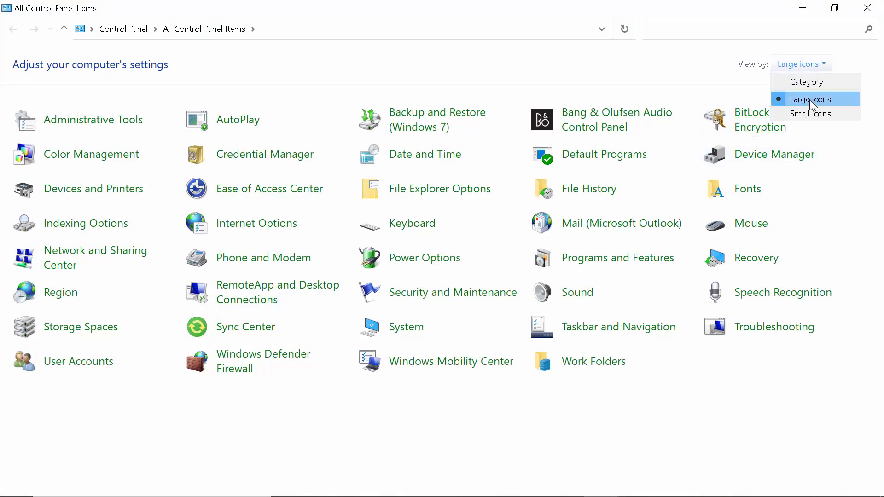
{"action": "left_click", "coordinate": [806, 82]}
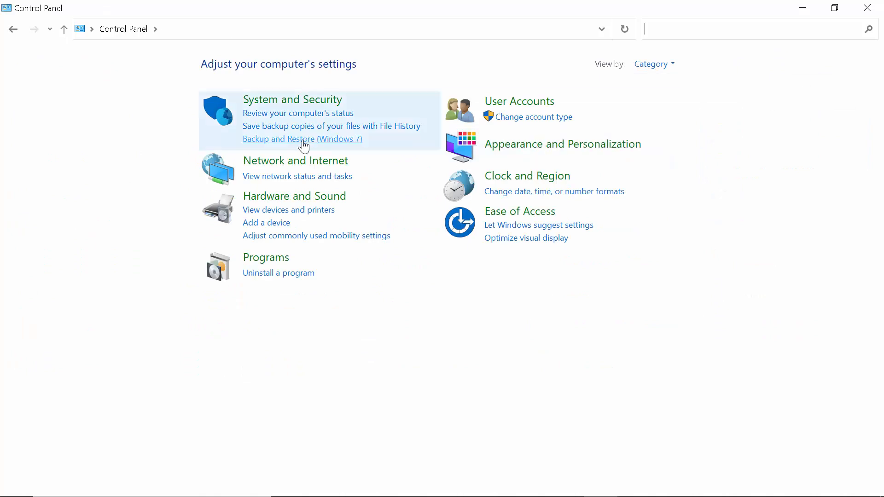
{"action": "left_click", "coordinate": [655, 64]}
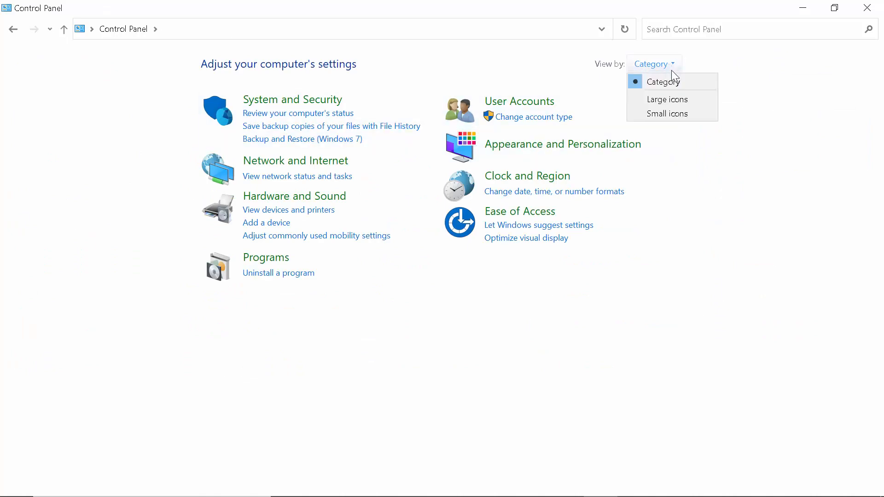
{"action": "left_click", "coordinate": [667, 100]}
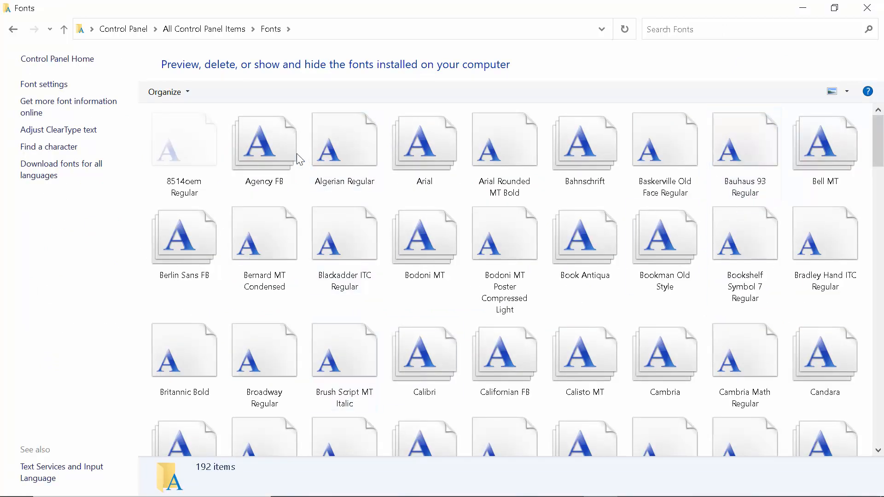
Step: Scroll through the 192 installed fonts in the Fonts folder
{"action": "scroll", "scroll_direction": "down", "scroll_amount": 3}
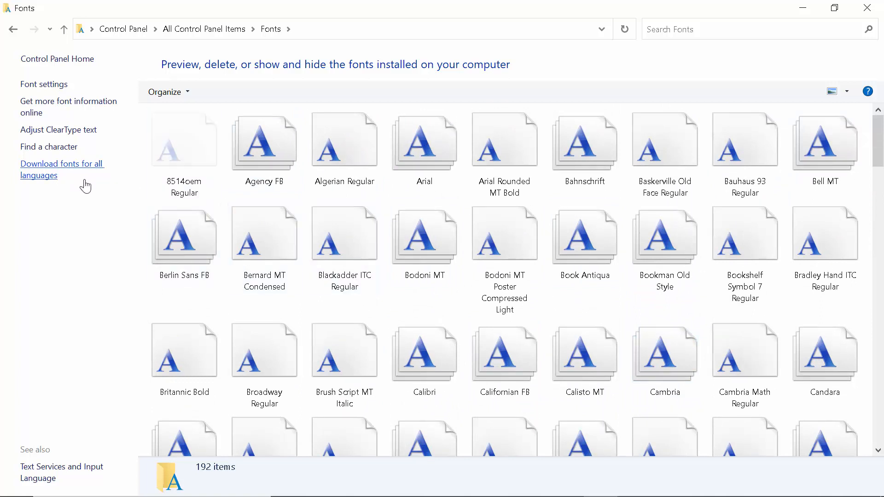
{"action": "mouse_move", "coordinate": [91, 187]}
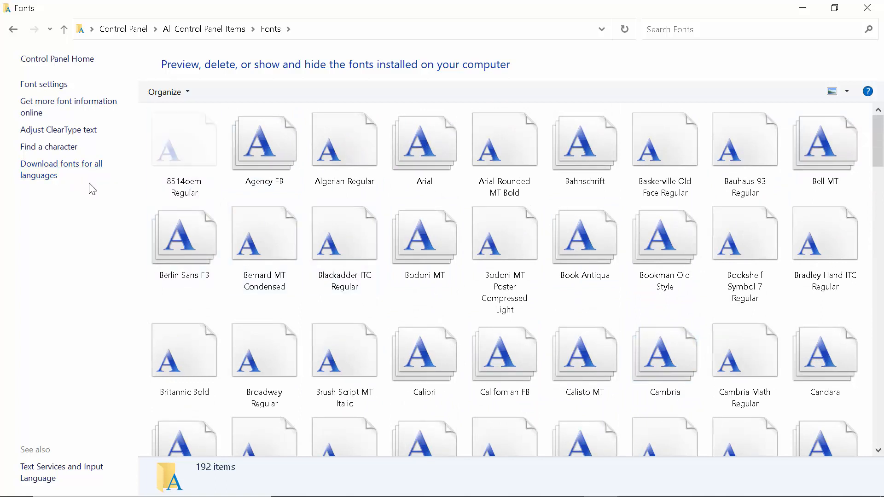
{"action": "mouse_move", "coordinate": [85, 216]}
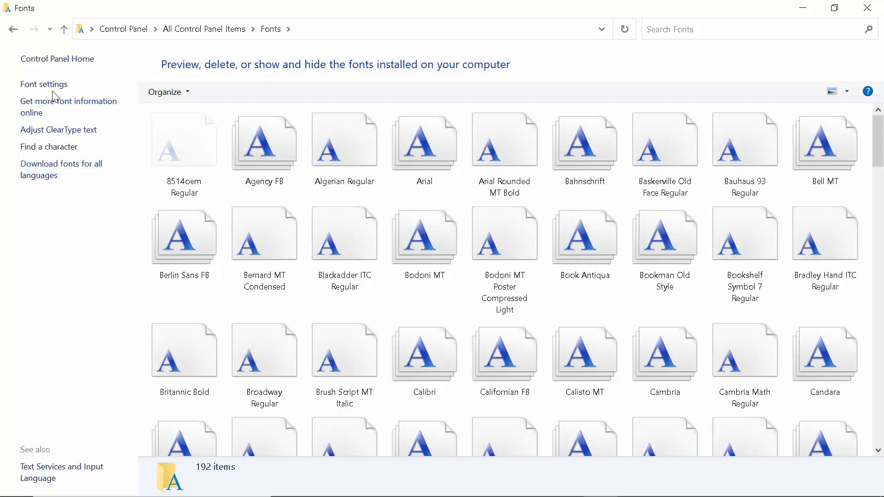
Step: Restore default font settings from Font settings, then refresh the desktop
{"action": "left_click", "coordinate": [43, 84]}
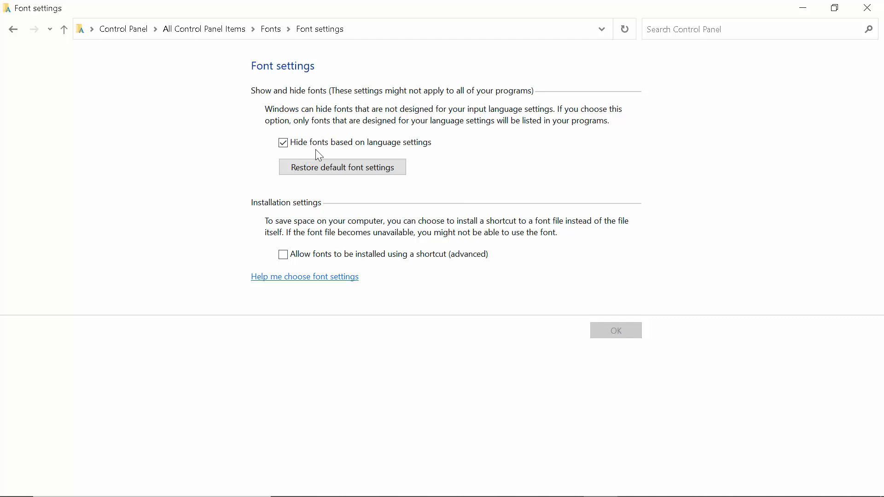
{"action": "mouse_move", "coordinate": [342, 153]}
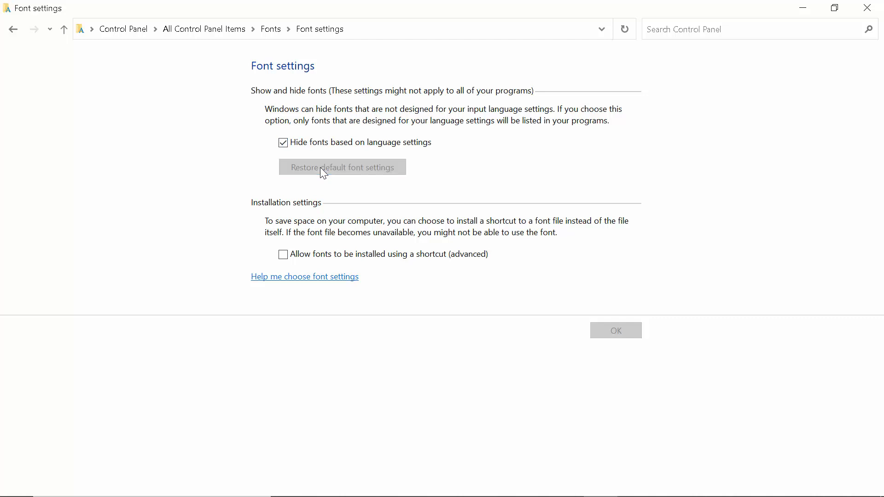
{"action": "mouse_move", "coordinate": [384, 193]}
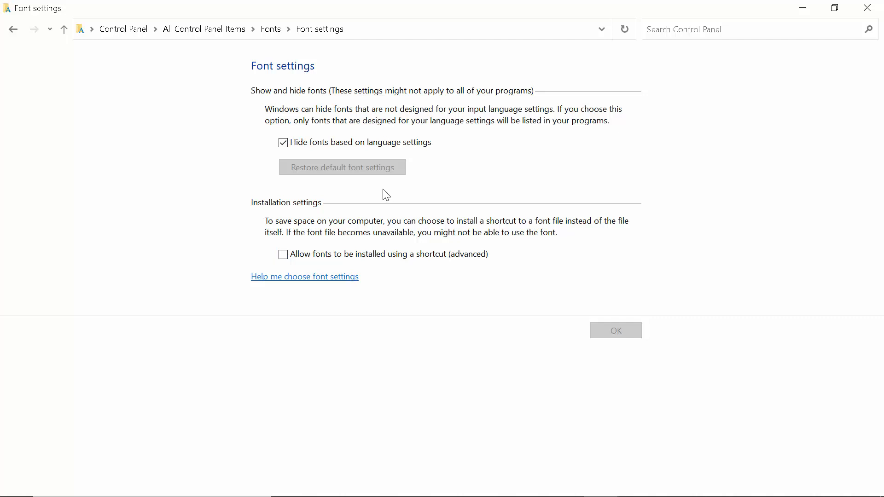
{"action": "mouse_move", "coordinate": [367, 189]}
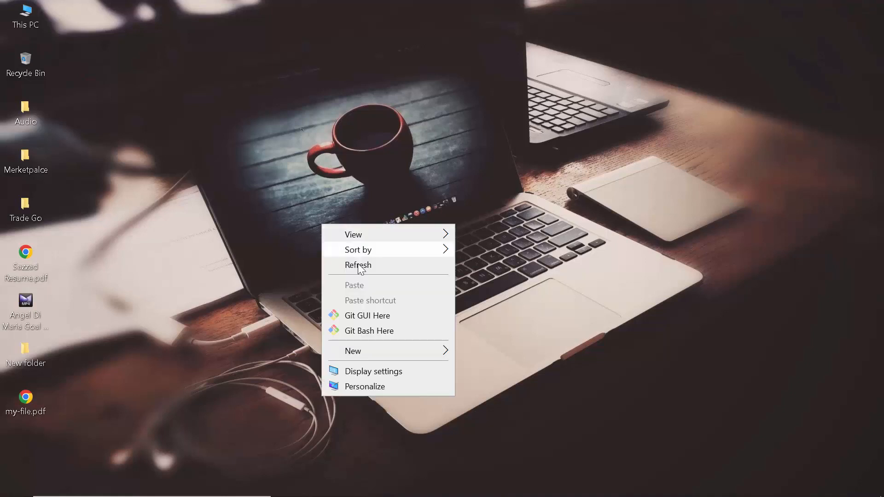
{"action": "left_click", "coordinate": [26, 115]}
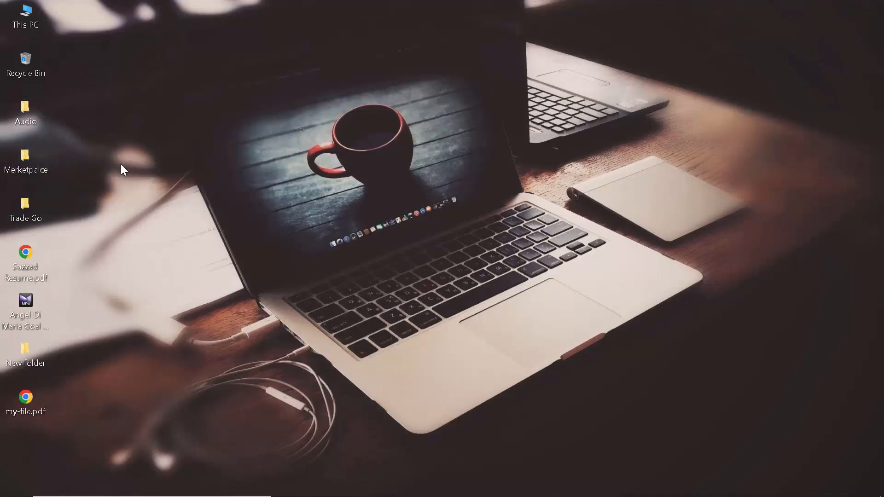
{"action": "mouse_move", "coordinate": [348, 379]}
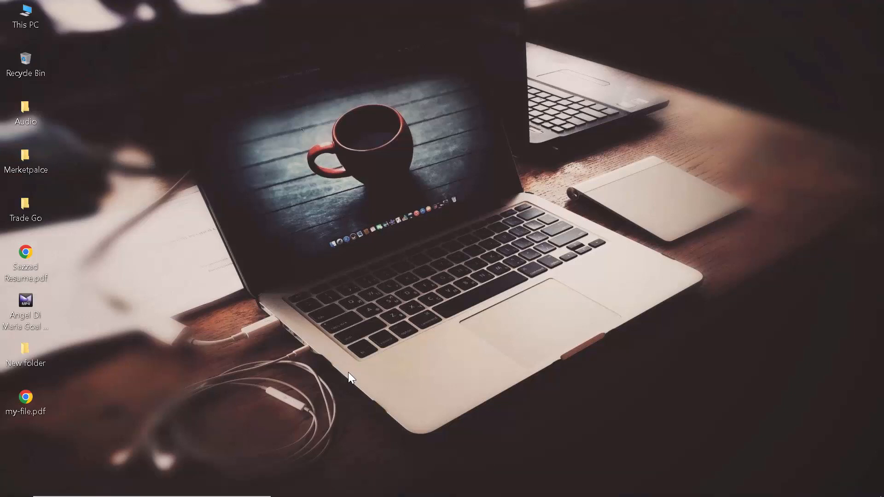
Step: Open This PC's Properties and go to Advanced system settings
{"action": "left_click", "coordinate": [26, 14]}
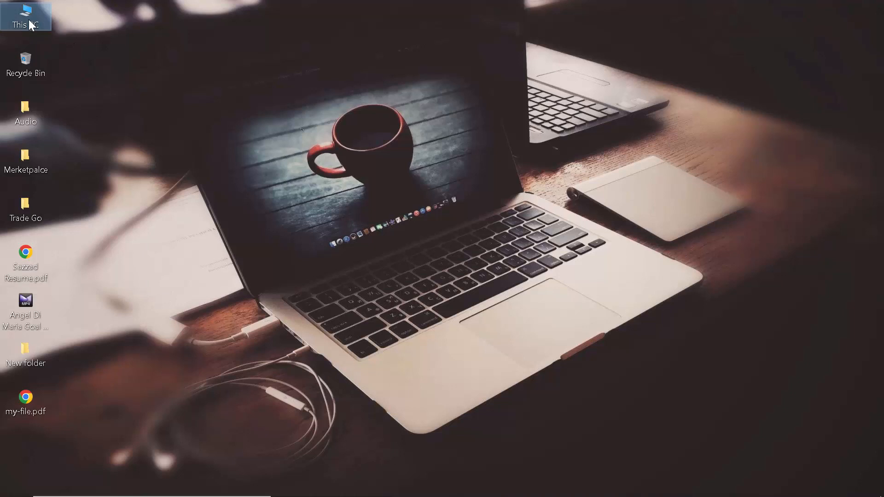
{"action": "right_click", "coordinate": [25, 14]}
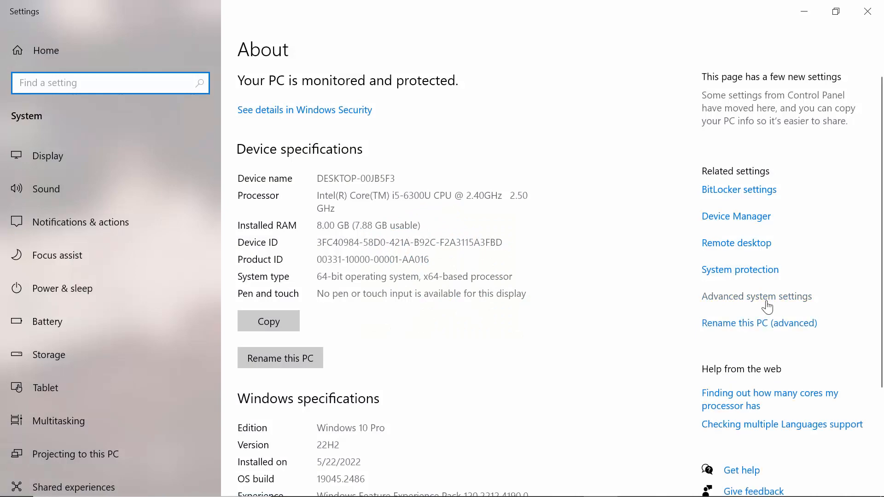
{"action": "left_click", "coordinate": [757, 297]}
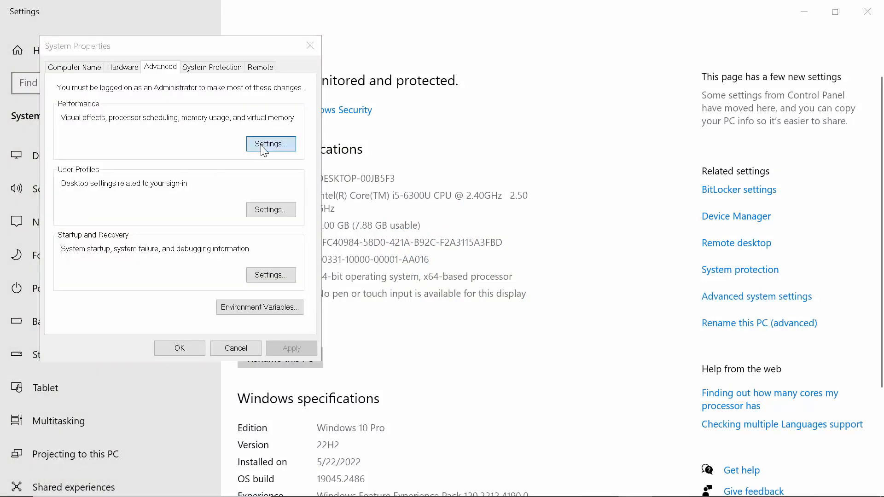
Step: Set visual effects to 'Adjust for best appearance', then close System Properties and Settings
{"action": "left_click", "coordinate": [271, 144]}
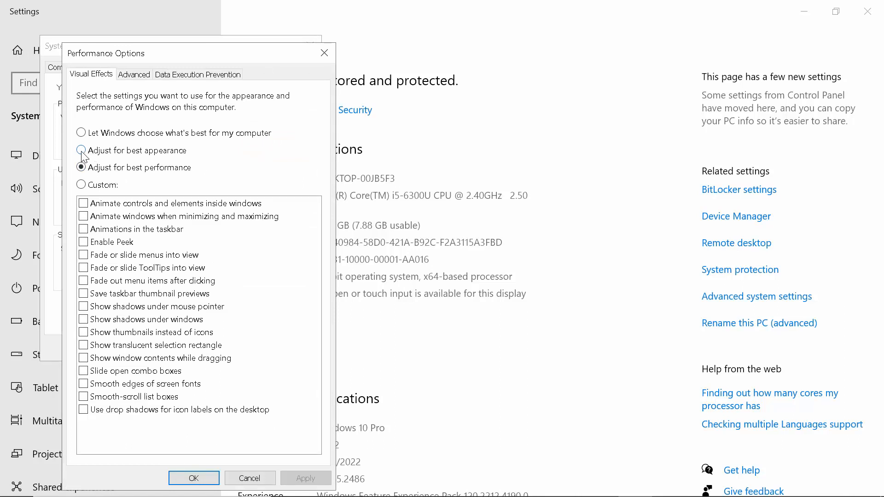
{"action": "left_click", "coordinate": [81, 150]}
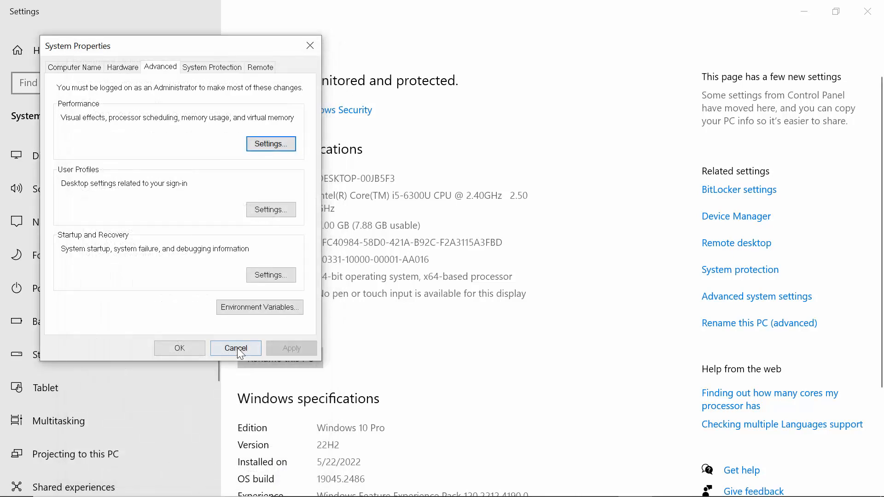
{"action": "left_click", "coordinate": [235, 348]}
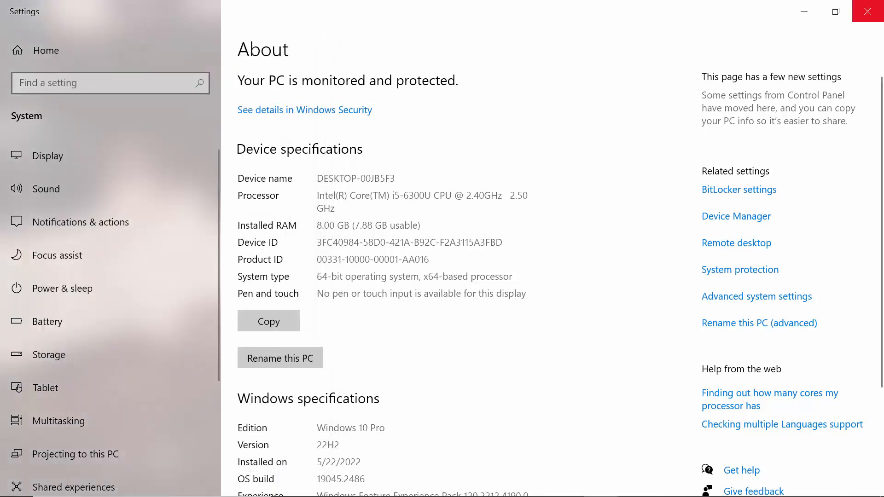
{"action": "left_click", "coordinate": [868, 11]}
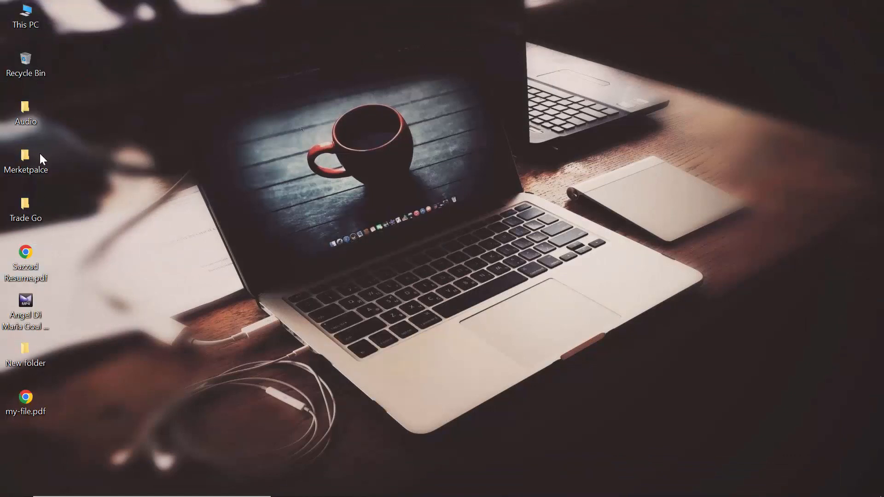
Step: Launch Settings from the Start menu's gear icon
{"action": "double_click", "coordinate": [25, 12]}
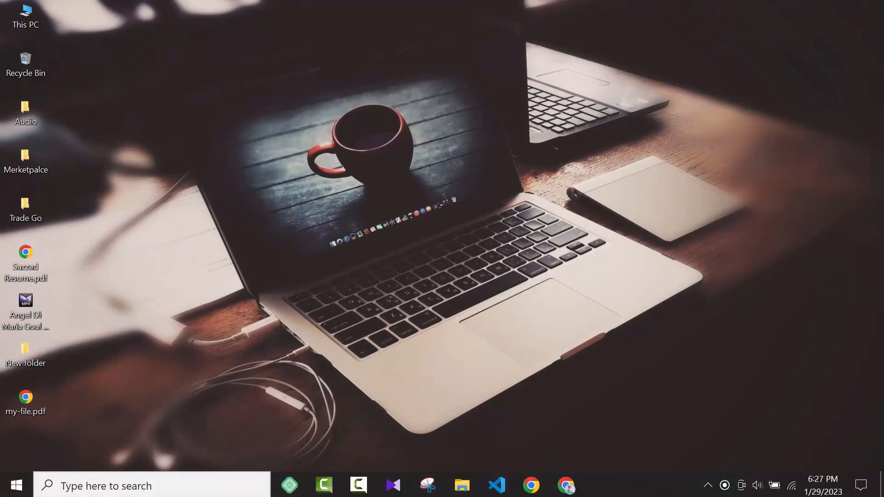
{"action": "left_click", "coordinate": [16, 481]}
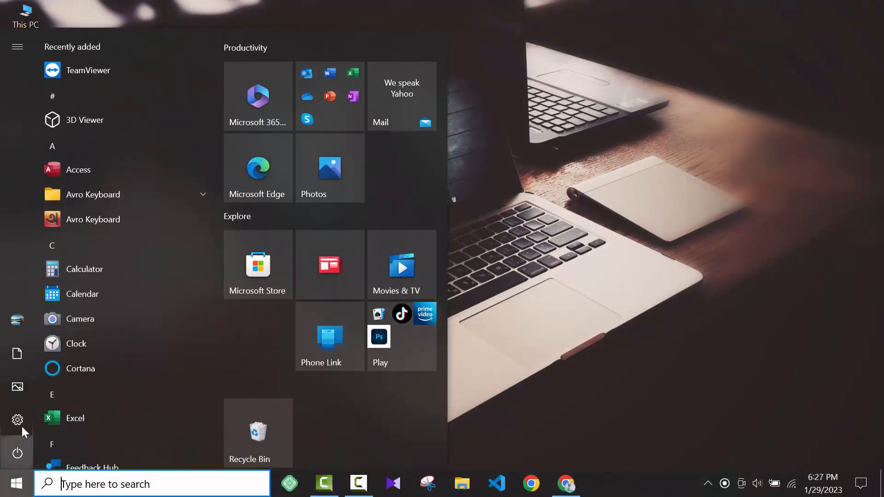
{"action": "left_click", "coordinate": [17, 420]}
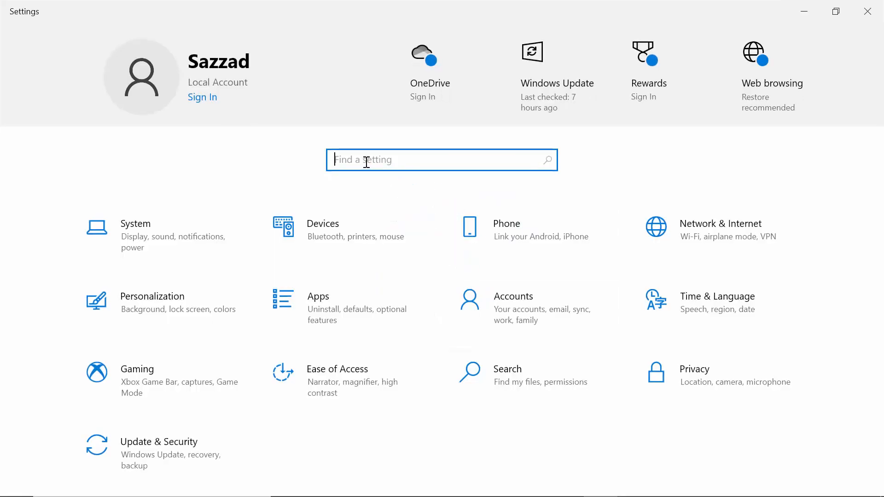
Step: Search Settings for 'adjust clear' to reach Adjust ClearType text
{"action": "type", "text": "a"}
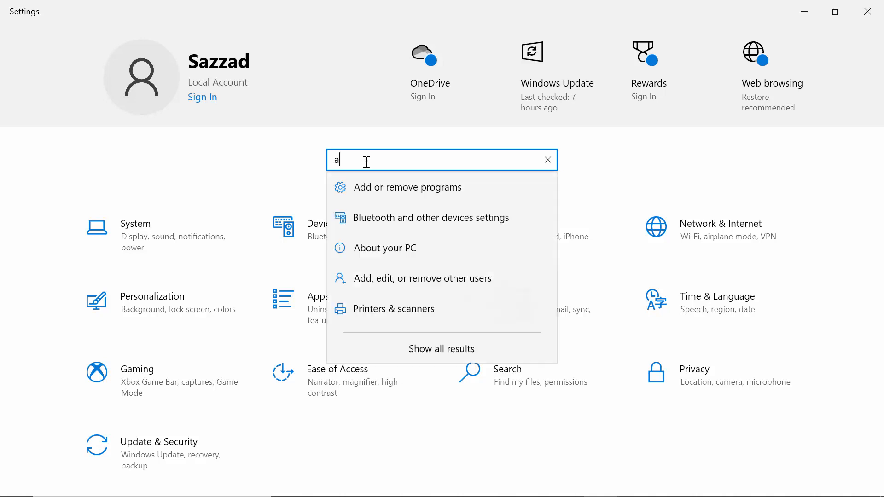
{"action": "type", "text": "djust"}
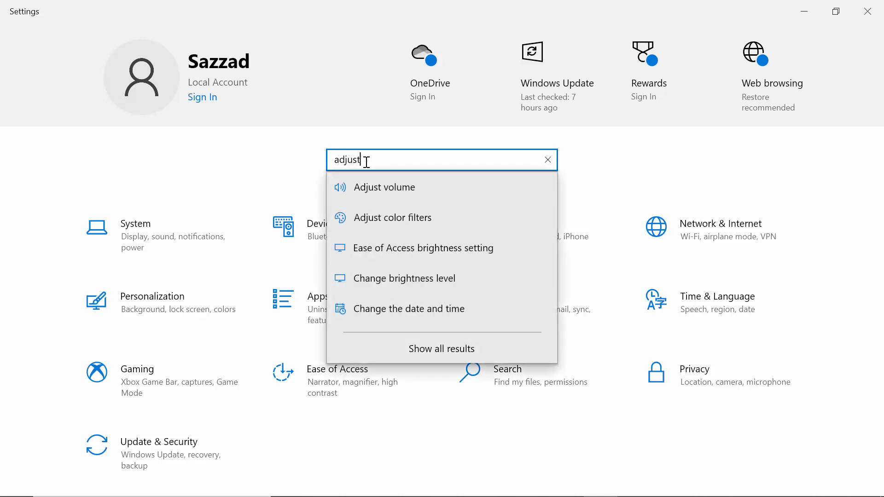
{"action": "type", "text": "clear"}
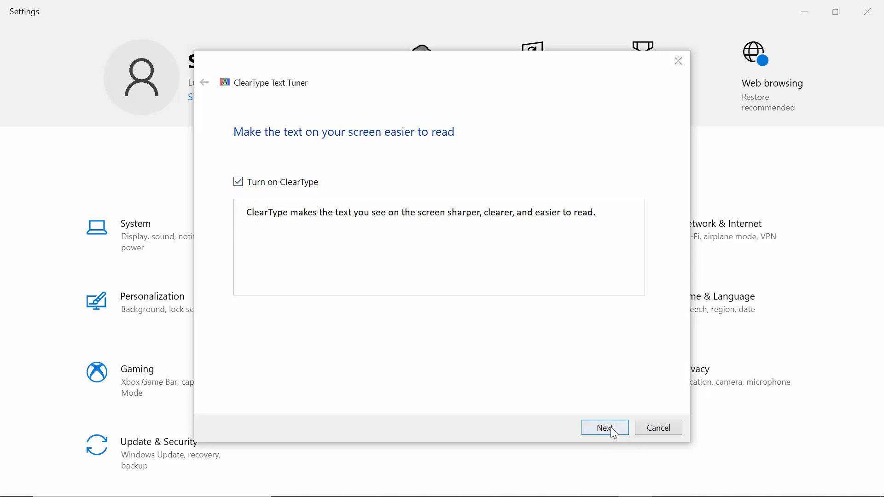
Step: Keep ClearType on, accept each text sample, and finish the tuner
{"action": "left_click", "coordinate": [605, 428]}
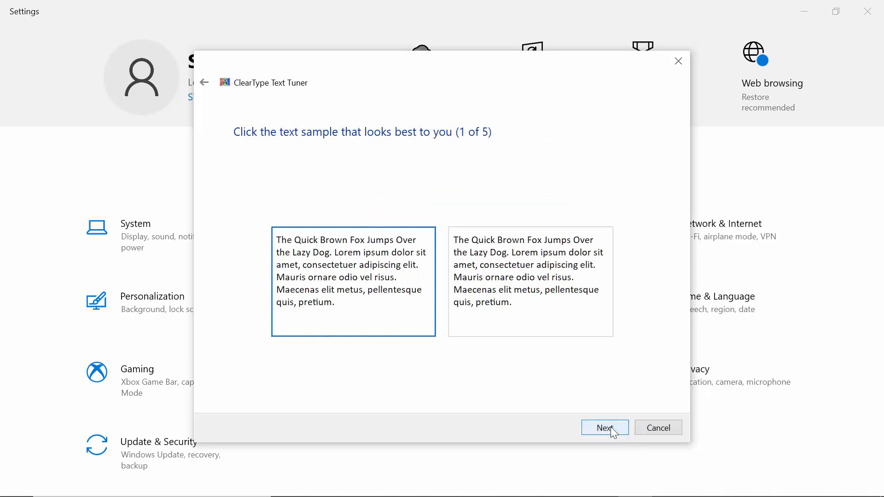
{"action": "left_click", "coordinate": [605, 428]}
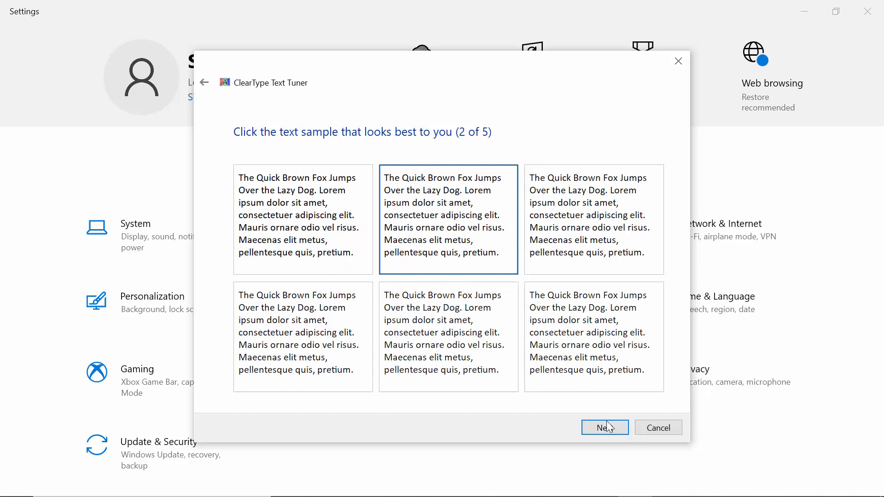
{"action": "left_click", "coordinate": [604, 427]}
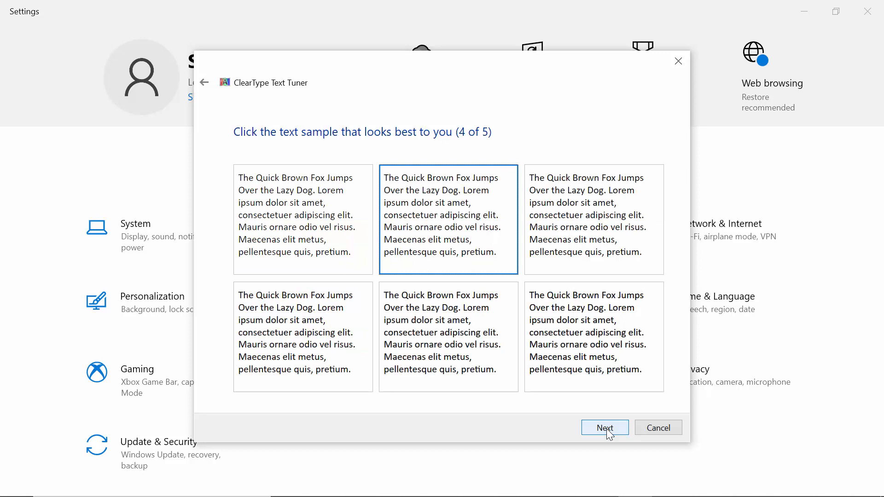
{"action": "left_click", "coordinate": [604, 428]}
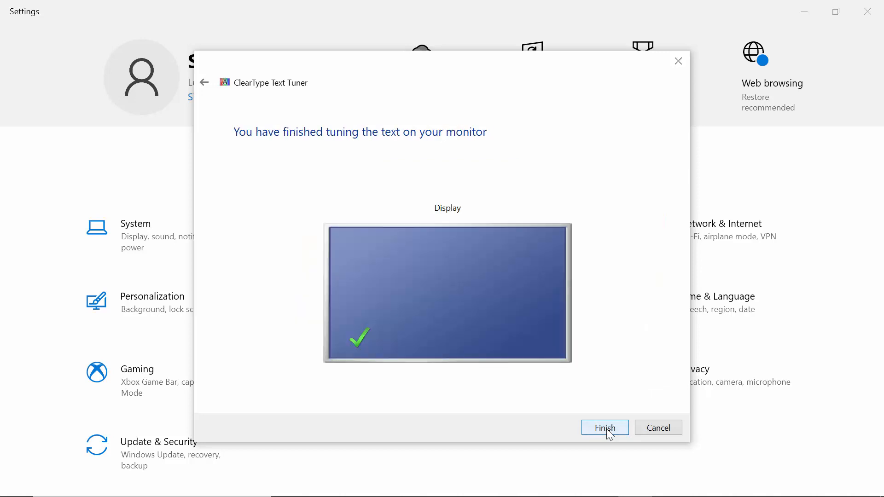
{"action": "left_click", "coordinate": [605, 428]}
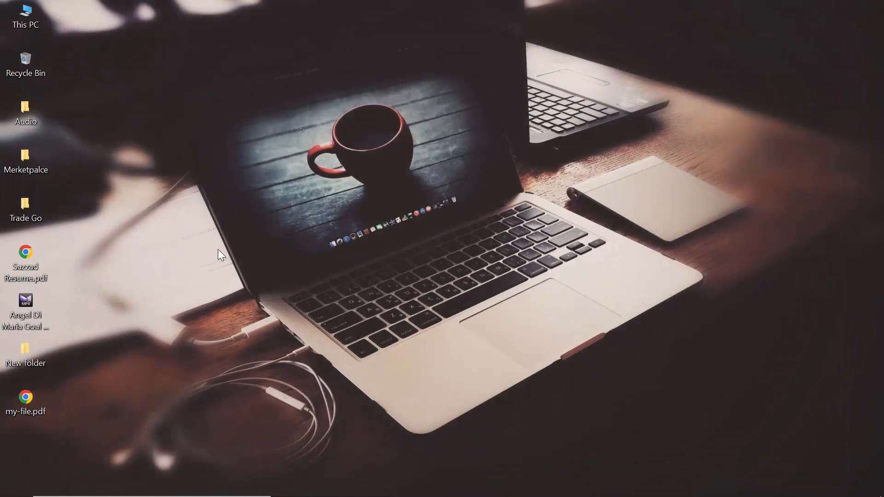
{"action": "mouse_move", "coordinate": [191, 264]}
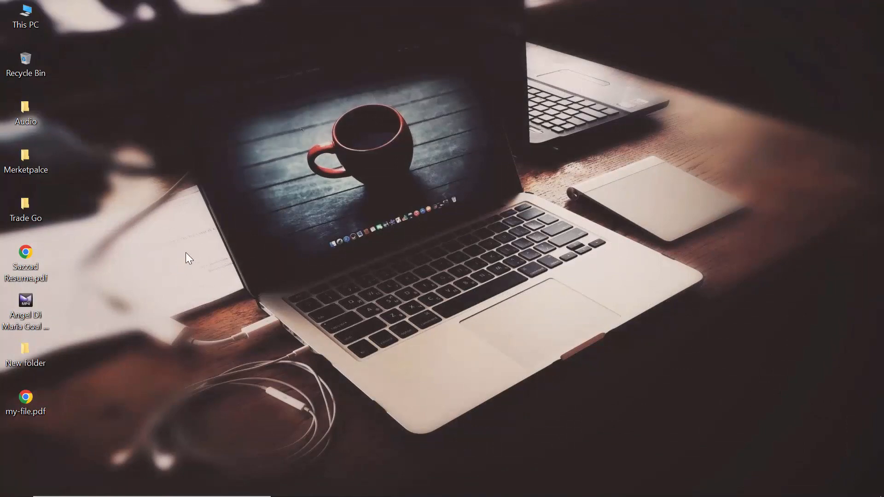
{"action": "mouse_move", "coordinate": [196, 259]}
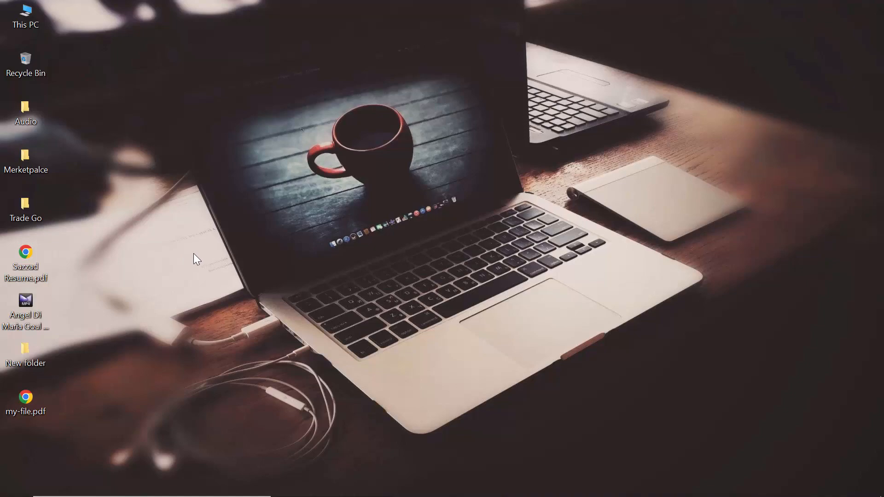